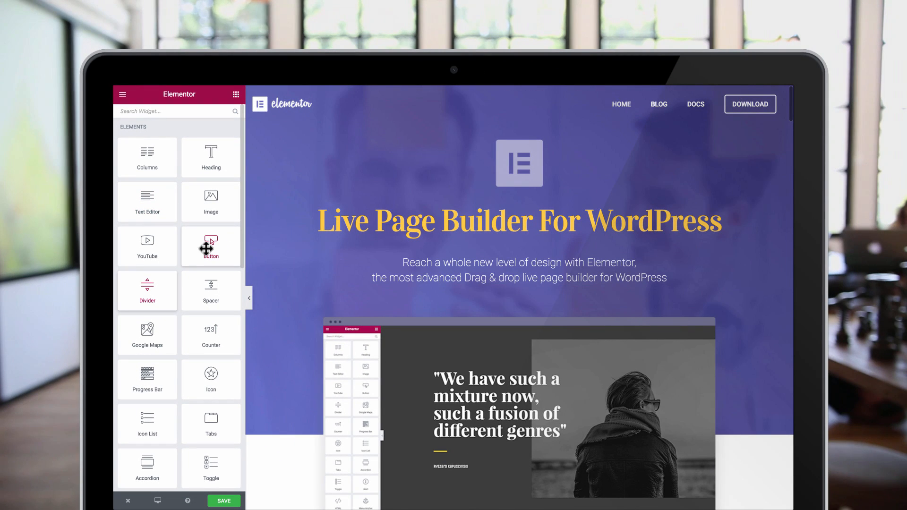
- Scroll down the page canvas to the quote and 'World Trade Center' heading
scroll(down, 3)
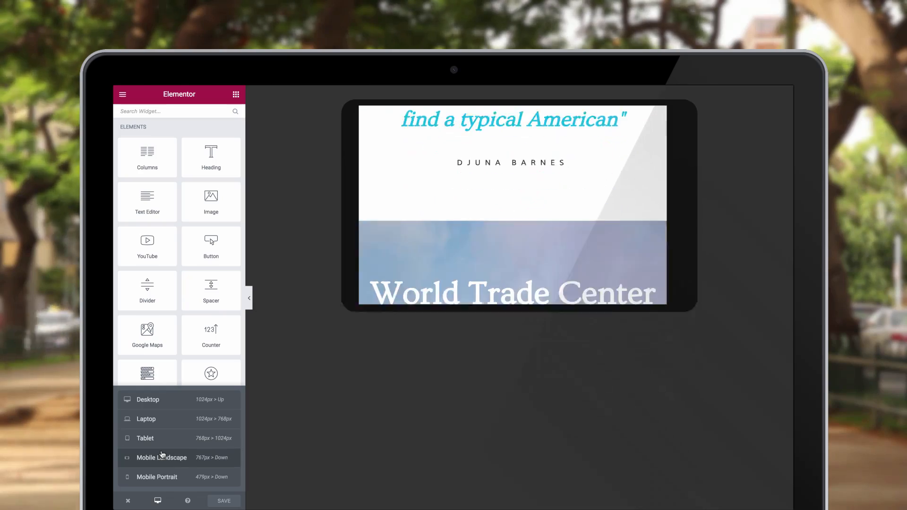
- Switch the preview to Mobile Portrait, showing the 'Fifth Avenue' section
click(156, 476)
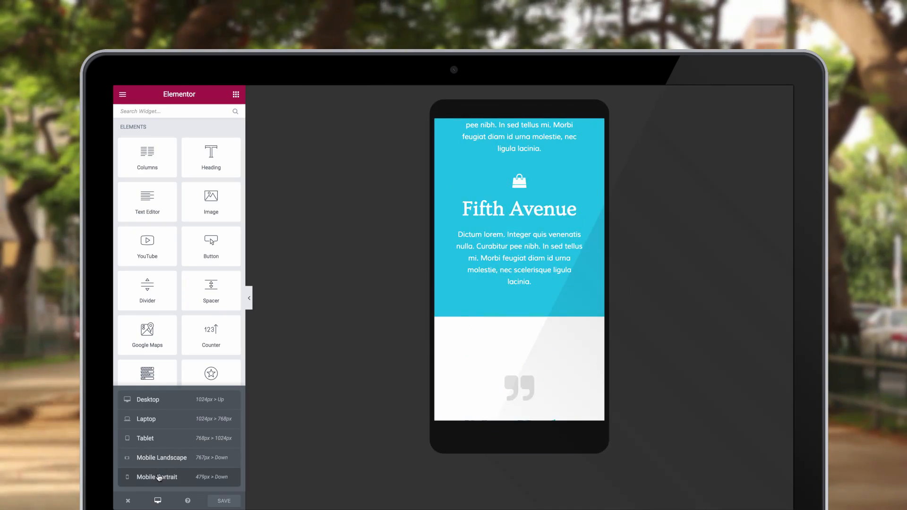